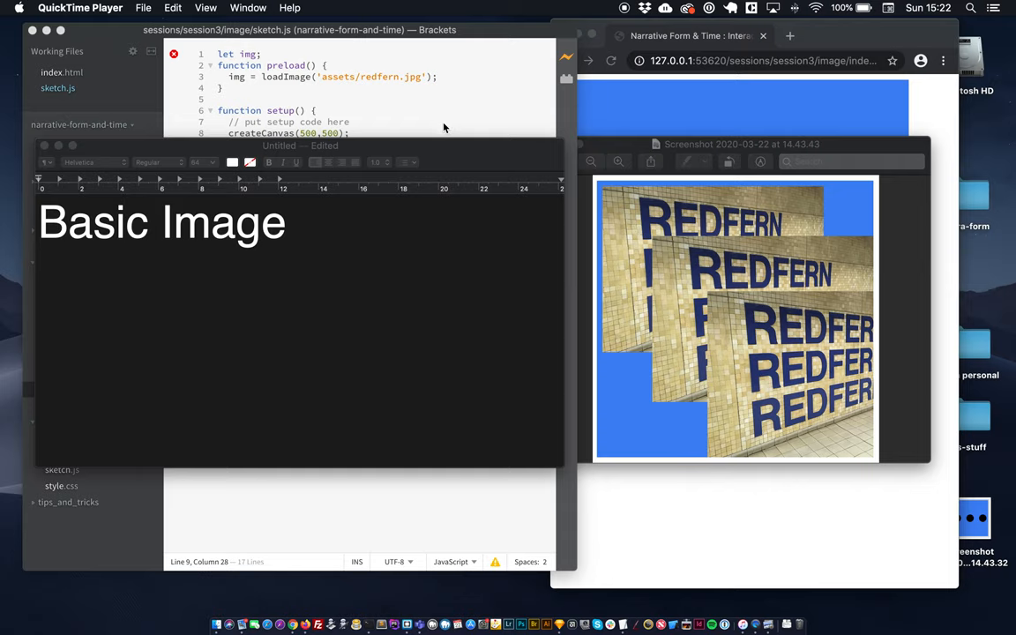
{"action": "mouse_move", "coordinate": [763, 244]}
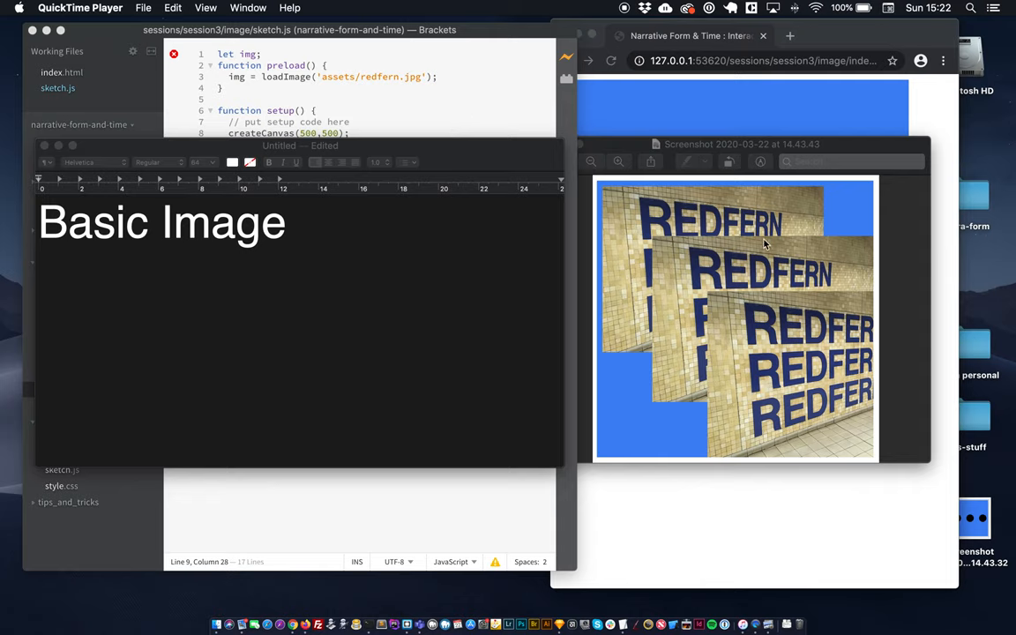
Return to the Brackets window showing sketch.js and the plain blue canvas.
{"action": "left_click", "coordinate": [736, 317]}
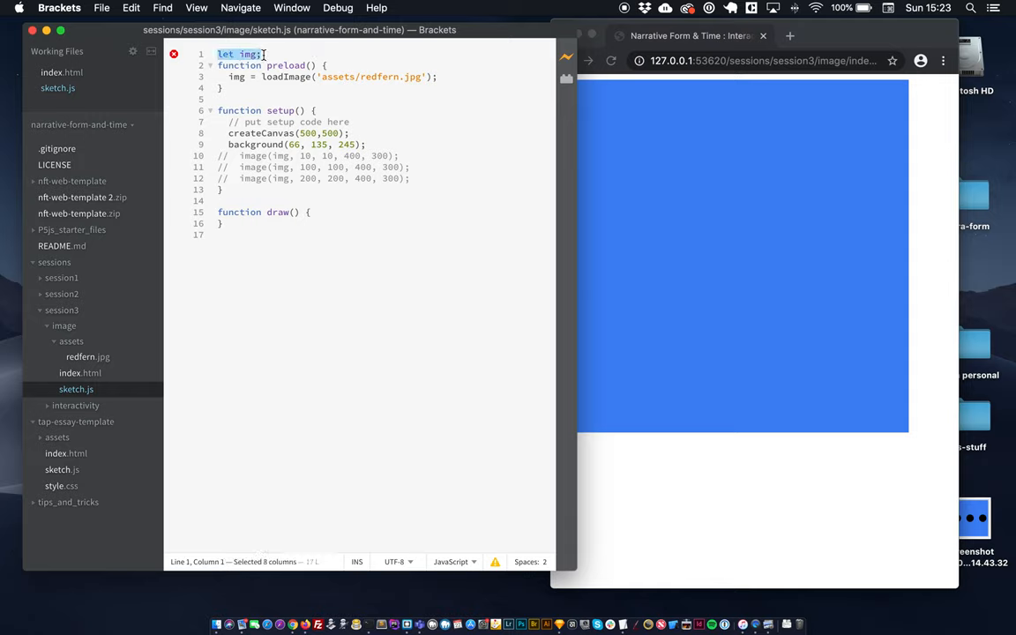
{"action": "left_click", "coordinate": [262, 54]}
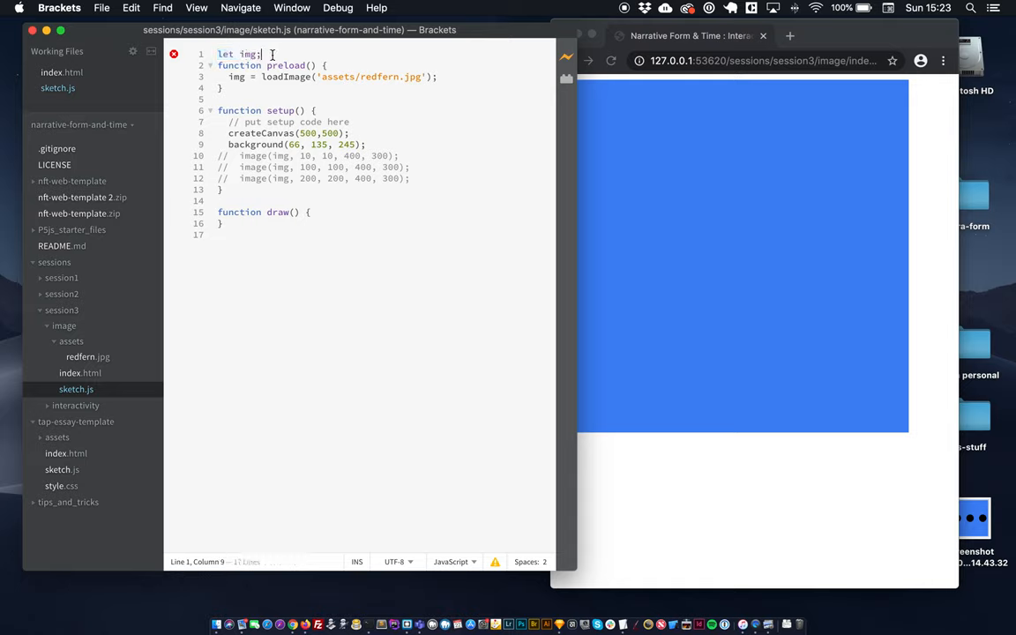
{"action": "double_click", "coordinate": [249, 54]}
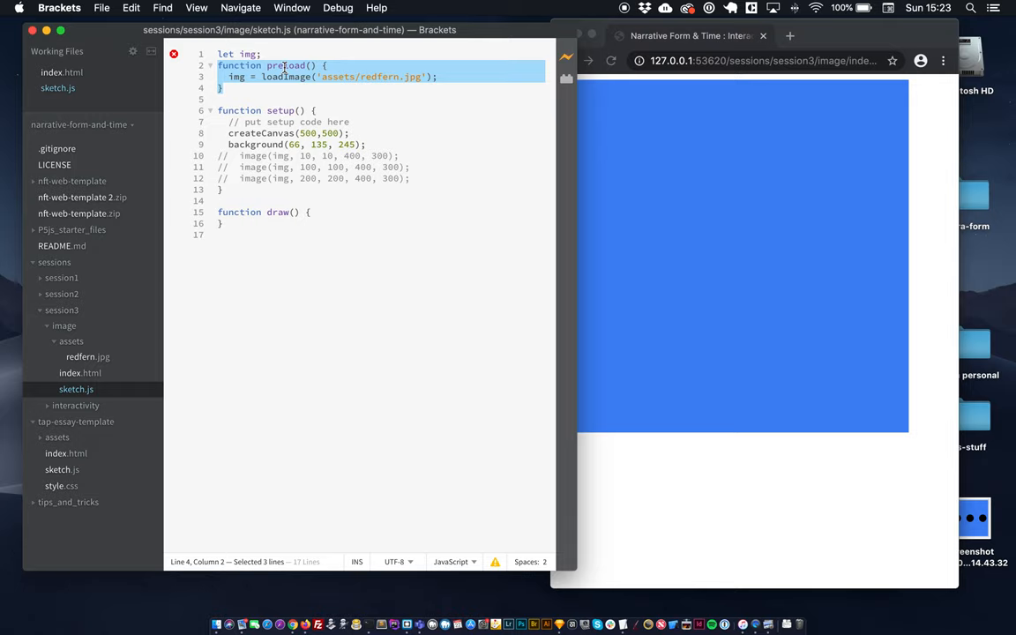
{"action": "left_click", "coordinate": [218, 66]}
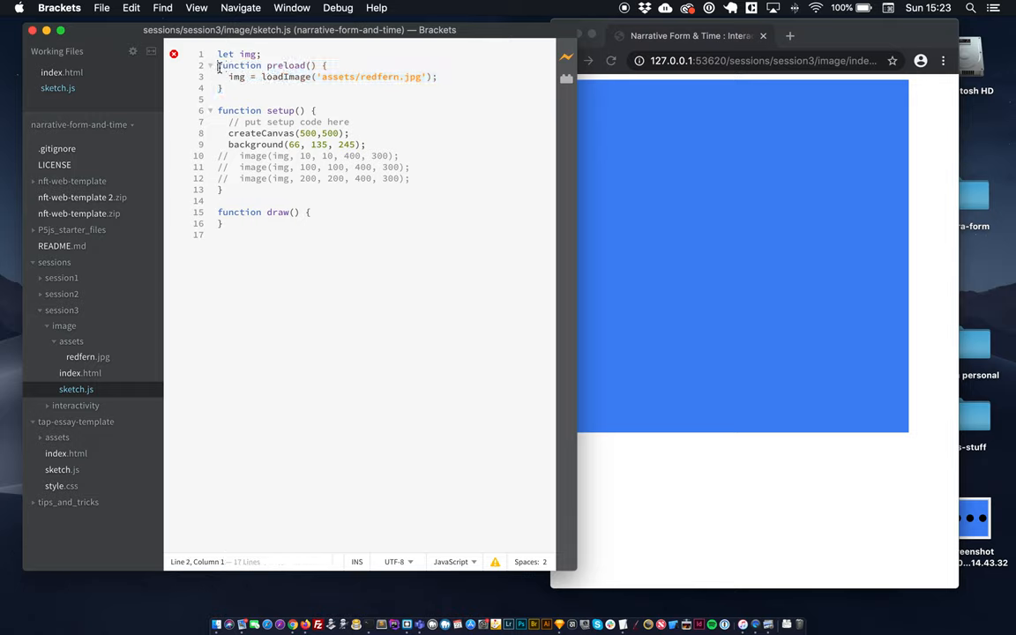
{"action": "left_click_drag", "start_coordinate": [218, 65], "coordinate": [221, 88]}
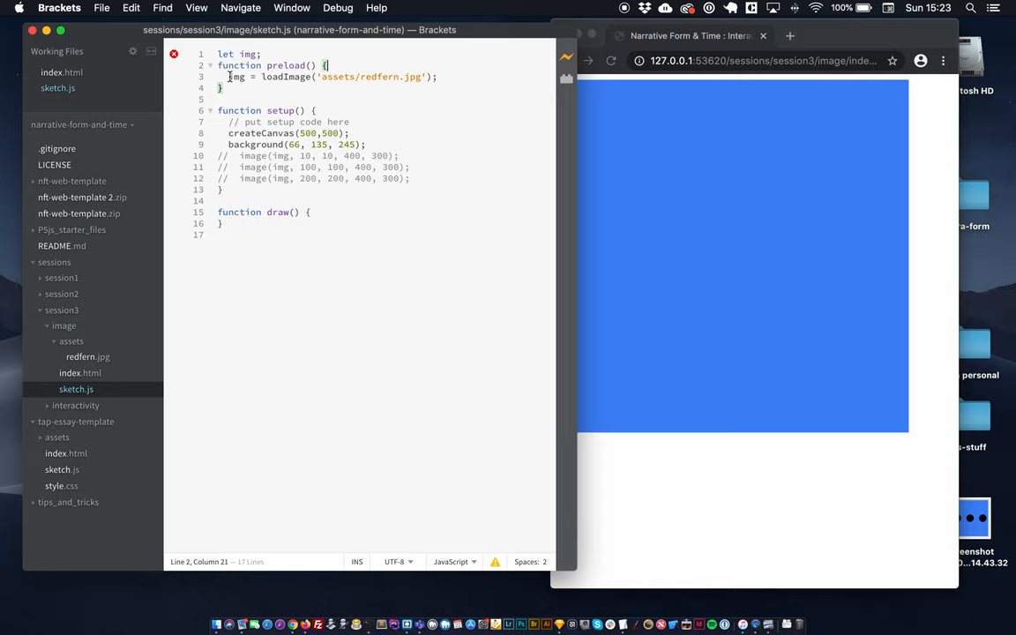
{"action": "double_click", "coordinate": [236, 77]}
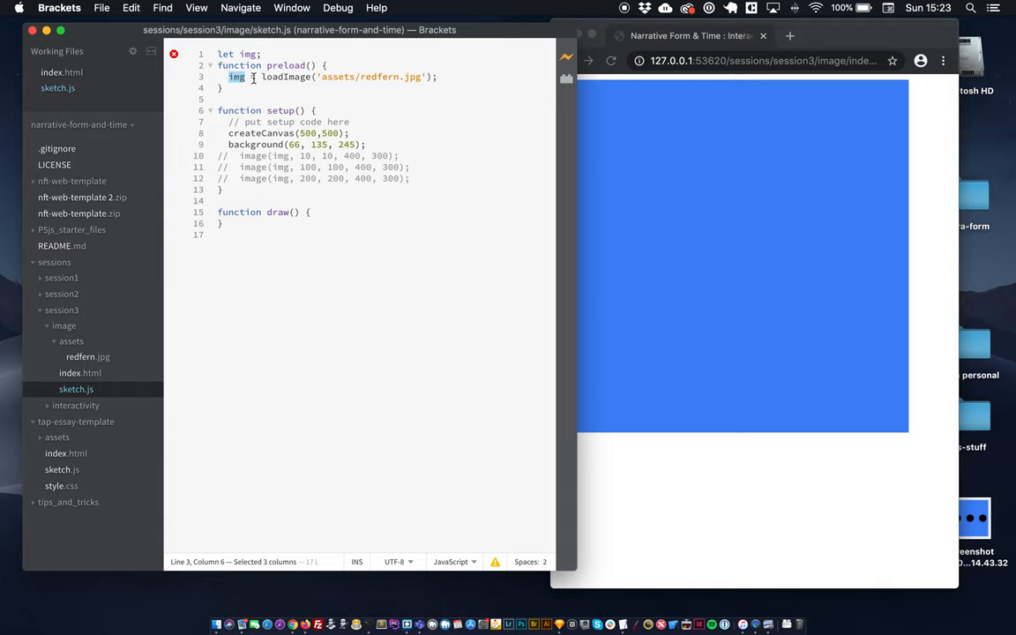
{"action": "double_click", "coordinate": [286, 77]}
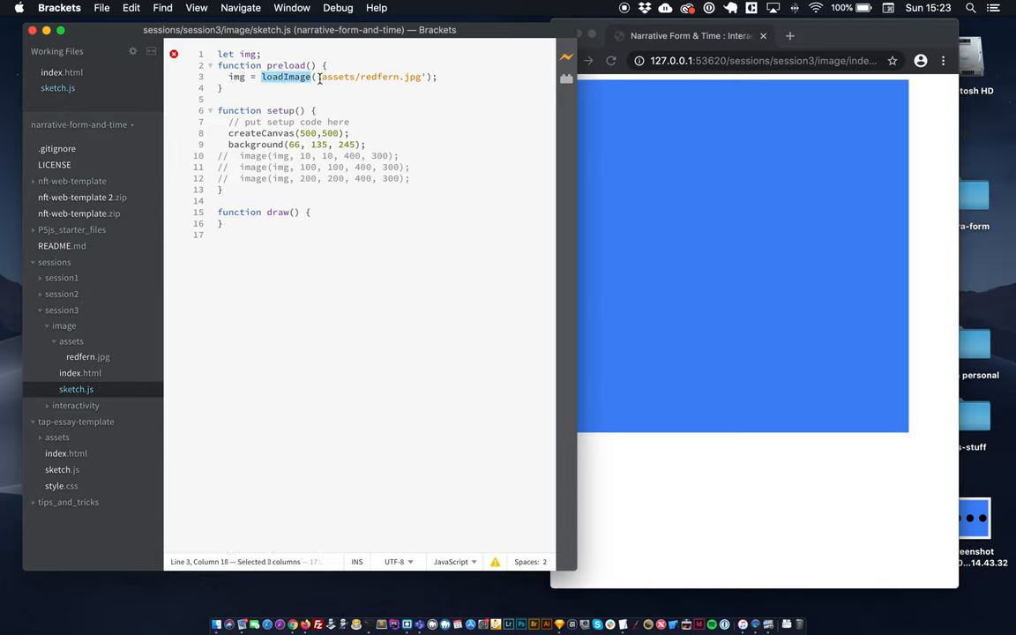
{"action": "left_click", "coordinate": [316, 77]}
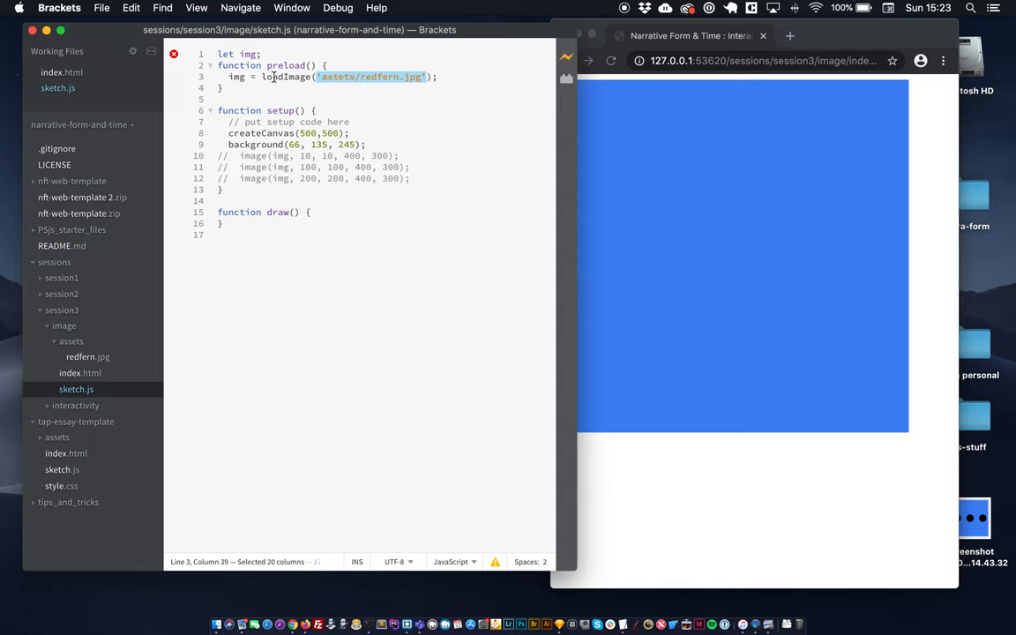
{"action": "mouse_move", "coordinate": [80, 365]}
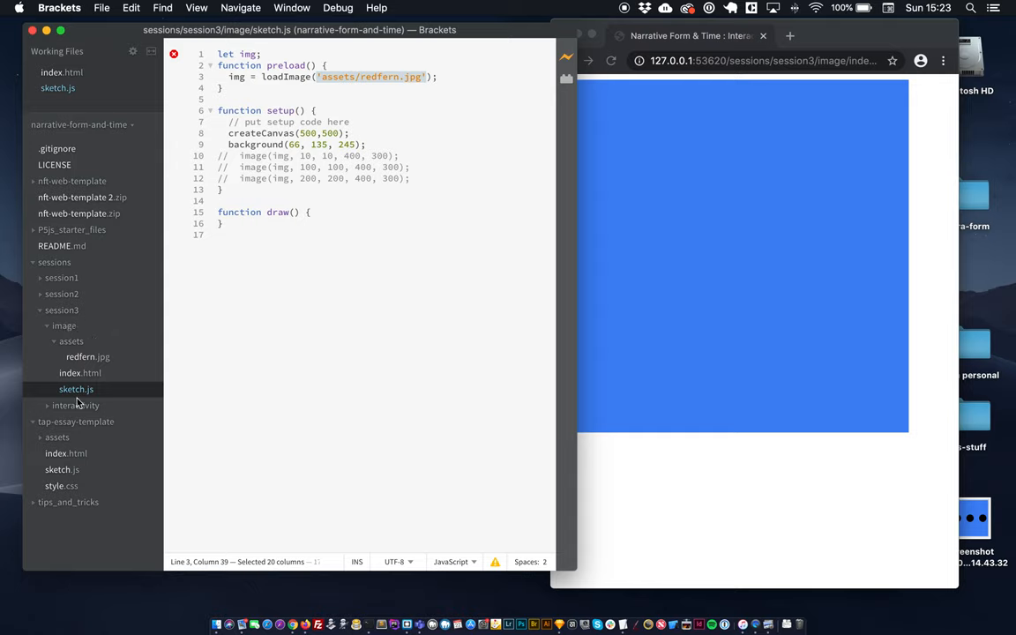
{"action": "left_click", "coordinate": [76, 389]}
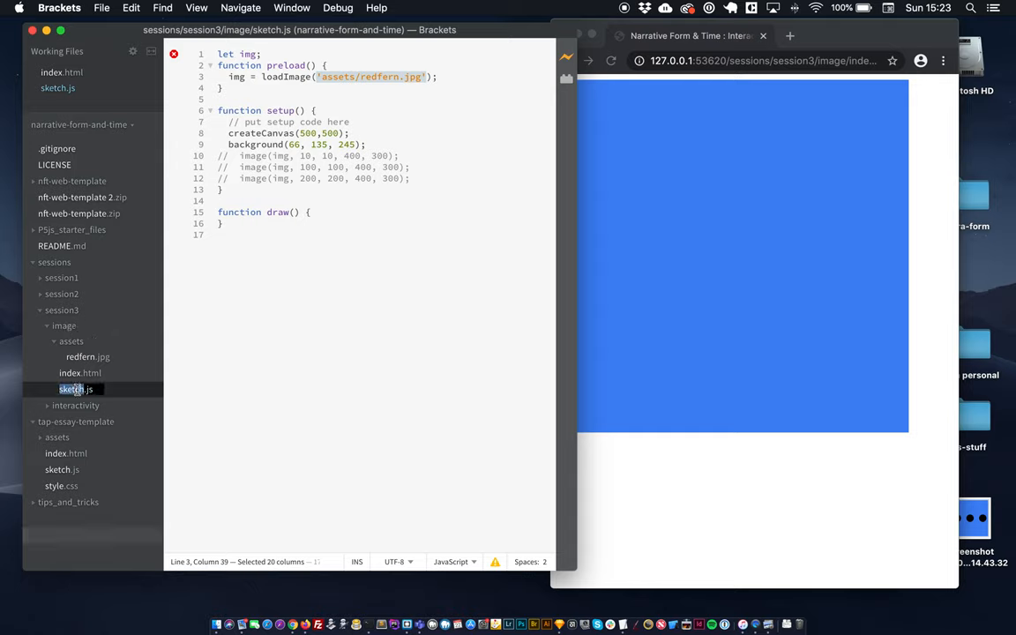
{"action": "left_click", "coordinate": [295, 189]}
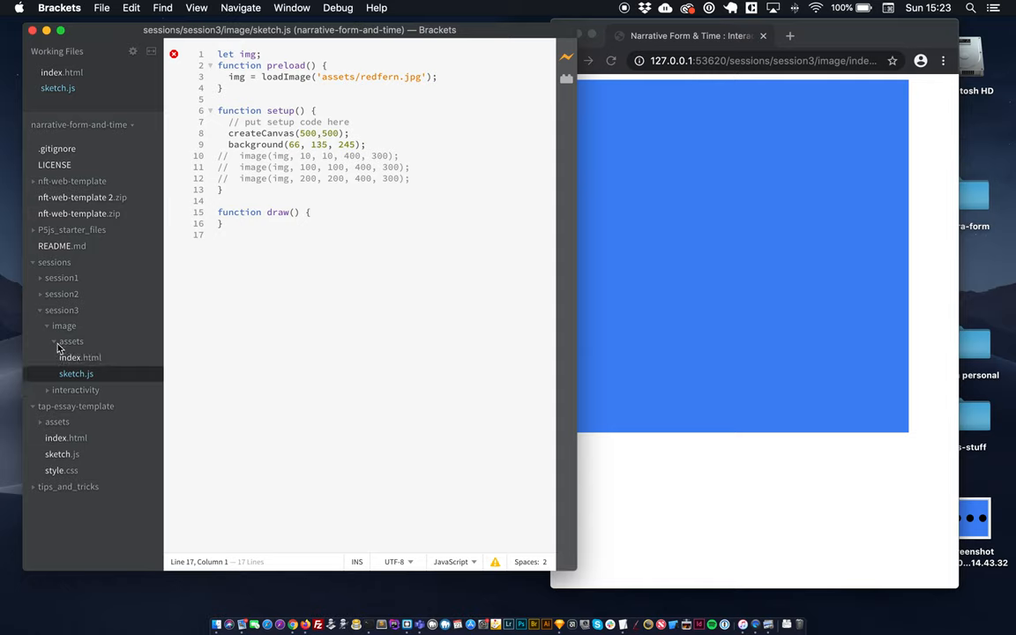
{"action": "left_click", "coordinate": [70, 341]}
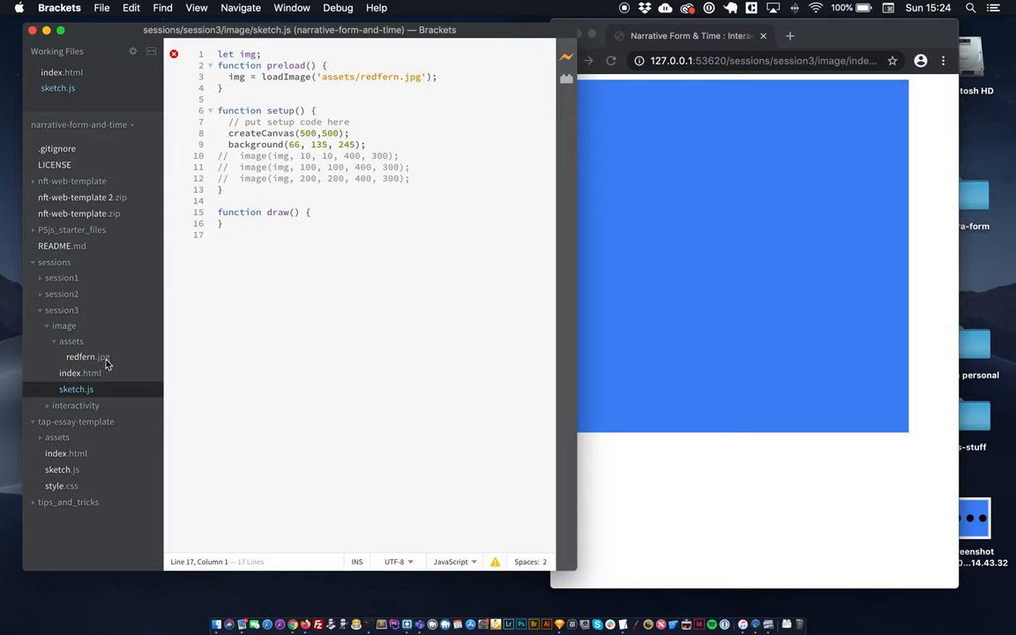
{"action": "mouse_move", "coordinate": [329, 78]}
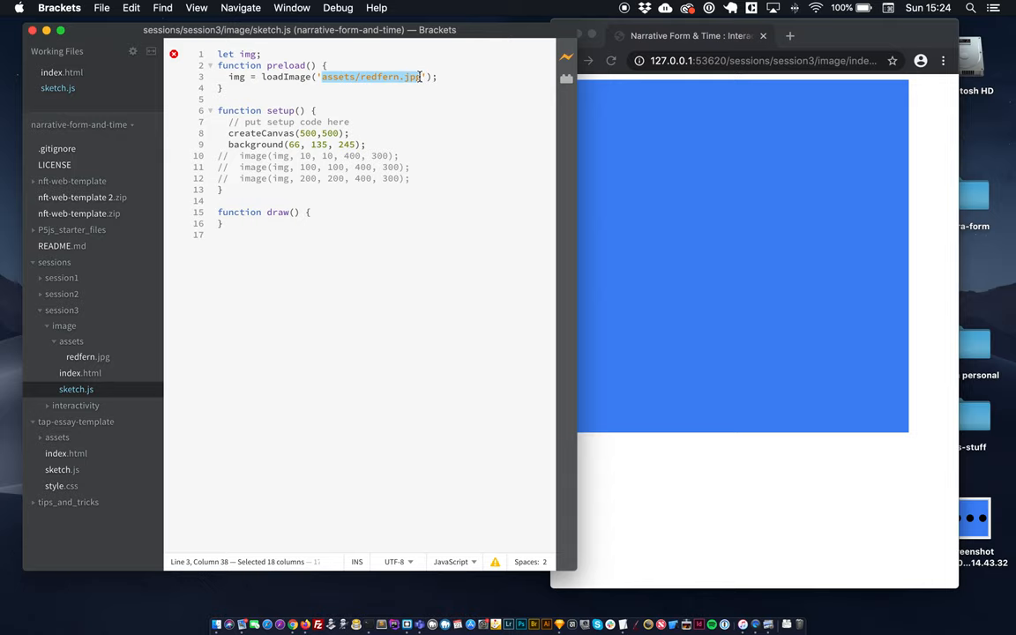
{"action": "left_click", "coordinate": [434, 76]}
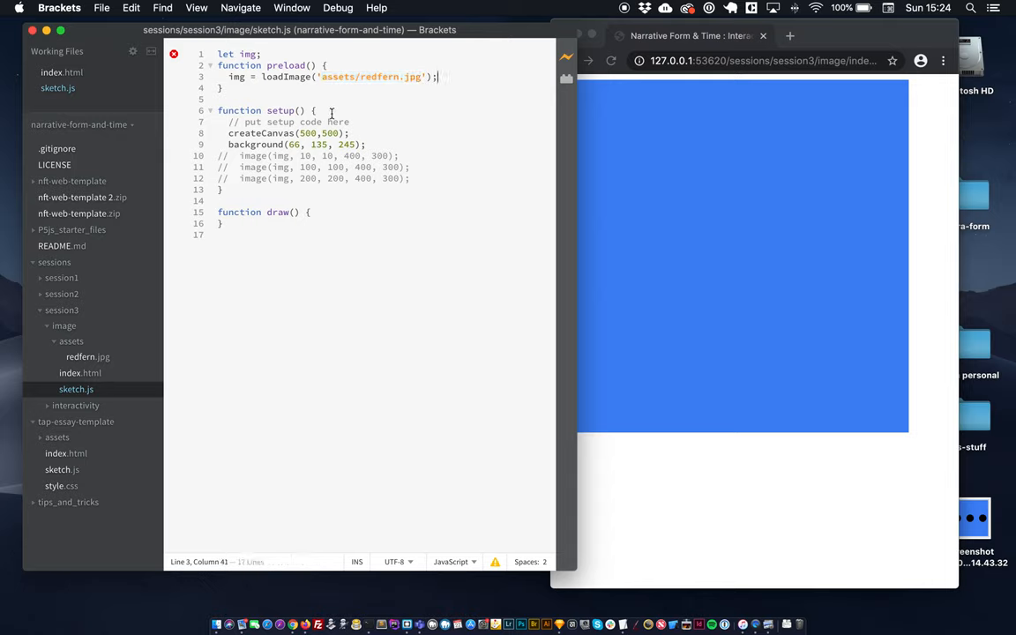
{"action": "left_click", "coordinate": [325, 218]}
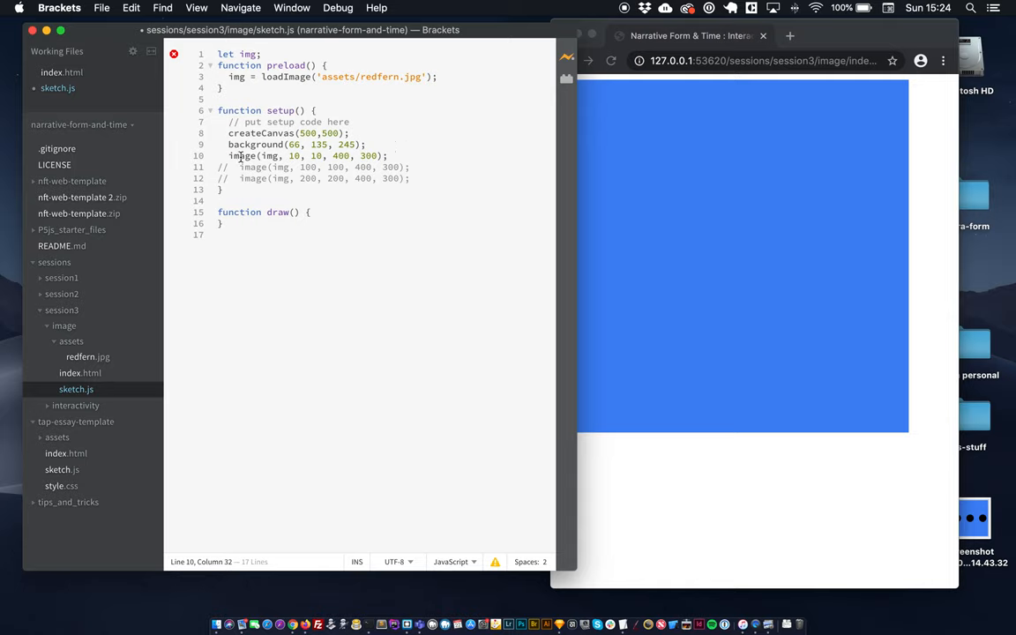
Uncomment image(img, 10, 10, 400, 300) on line 10 so the photo draws top-left.
{"action": "double_click", "coordinate": [243, 155]}
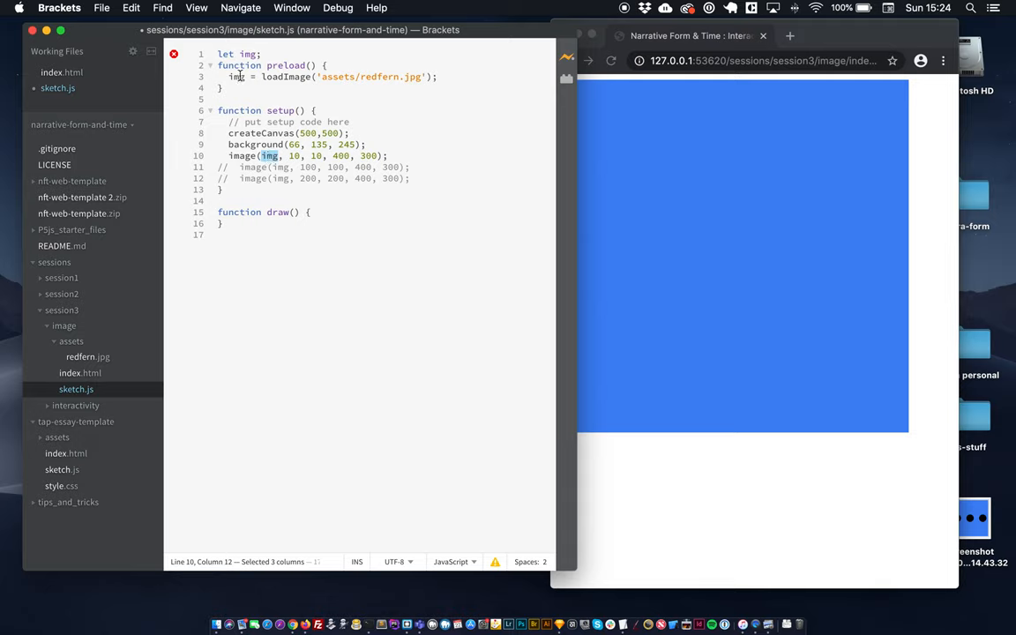
{"action": "double_click", "coordinate": [285, 77]}
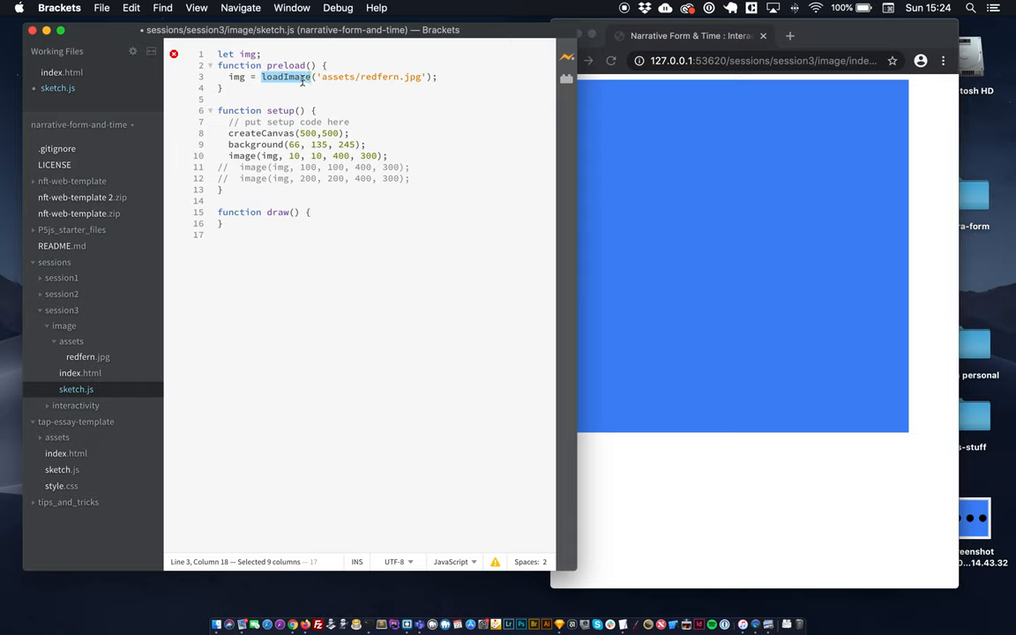
{"action": "double_click", "coordinate": [268, 156]}
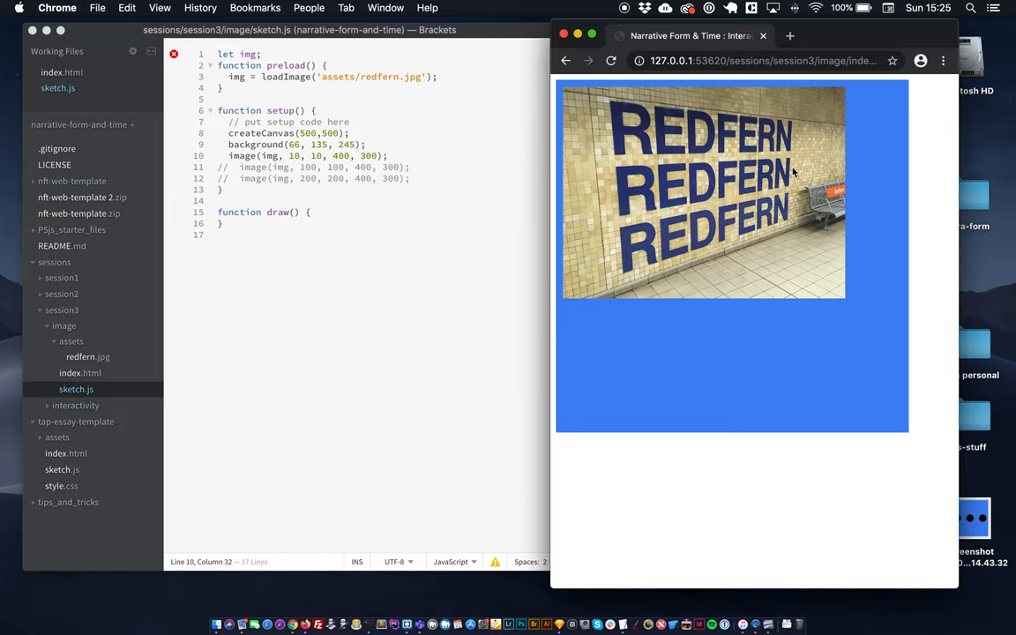
{"action": "mouse_move", "coordinate": [344, 194]}
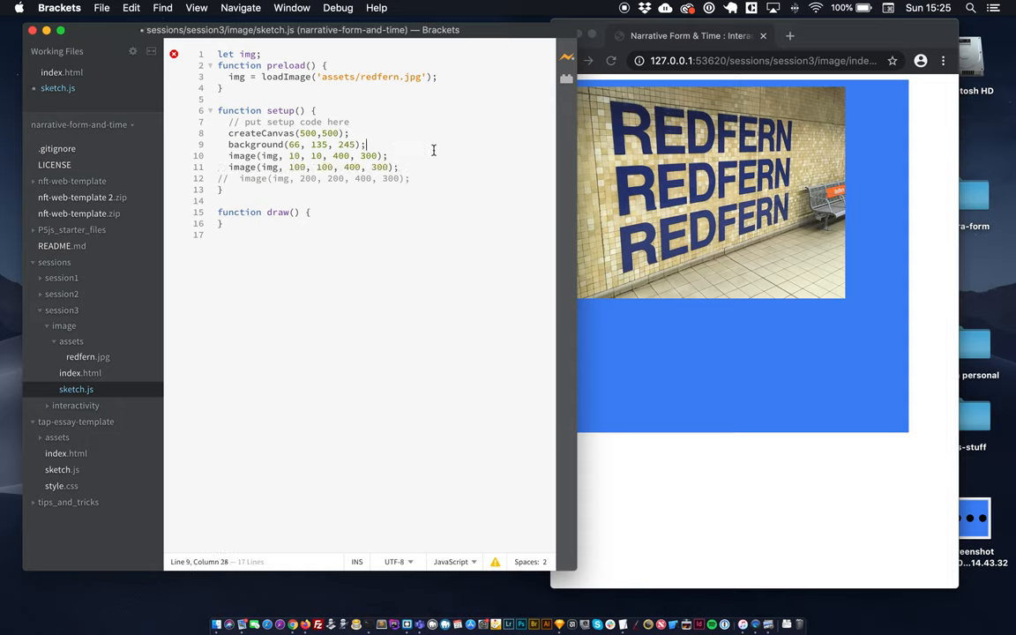
{"action": "mouse_move", "coordinate": [229, 156]}
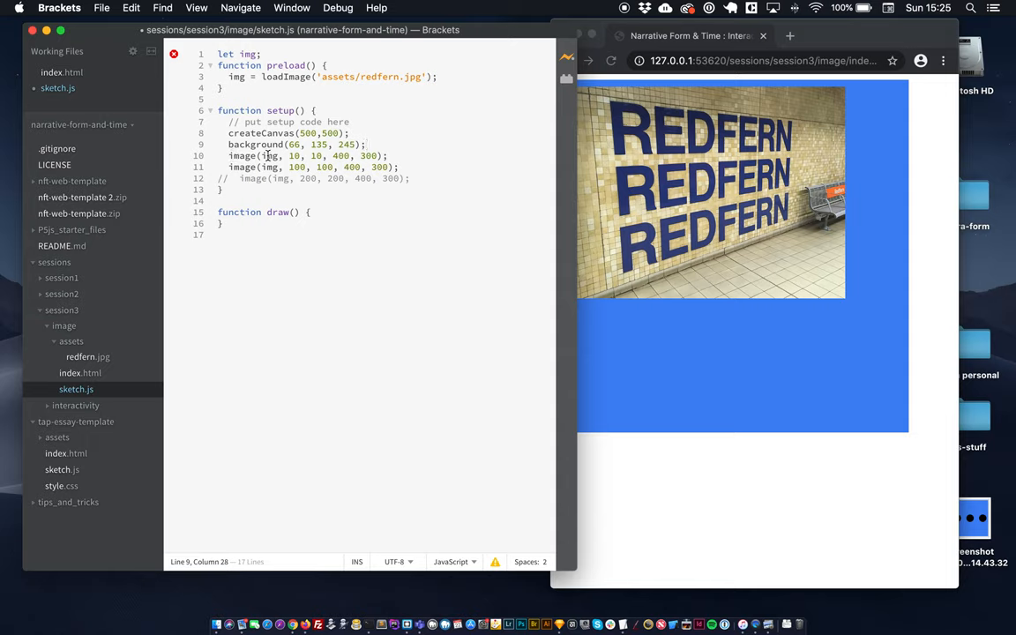
Activate the third call, image(img, 200, 200, 400, 300), on line 12.
{"action": "double_click", "coordinate": [242, 156]}
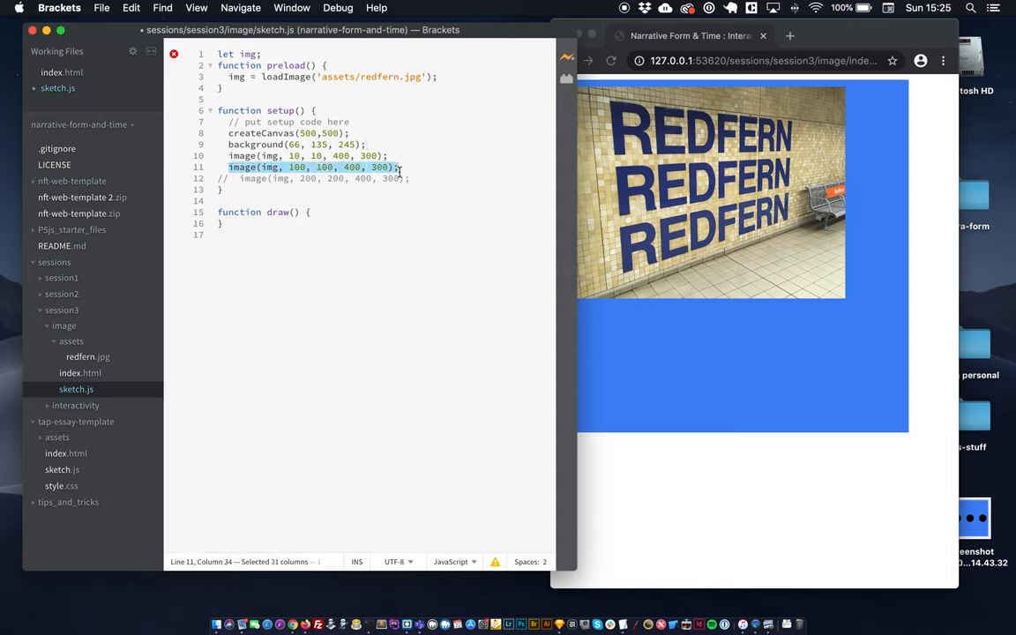
{"action": "left_click", "coordinate": [298, 167]}
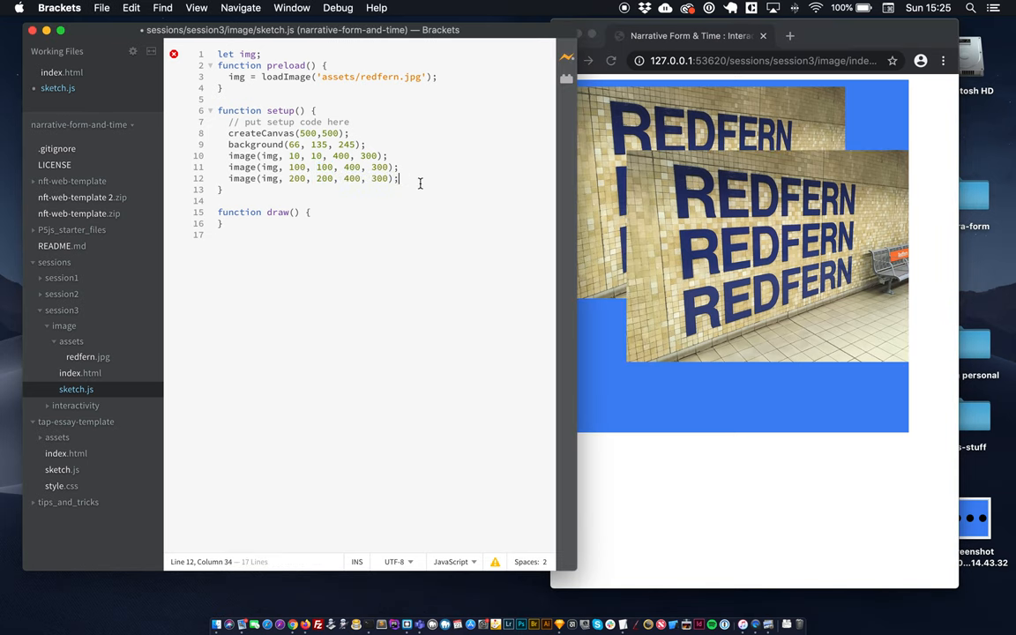
{"action": "double_click", "coordinate": [297, 178]}
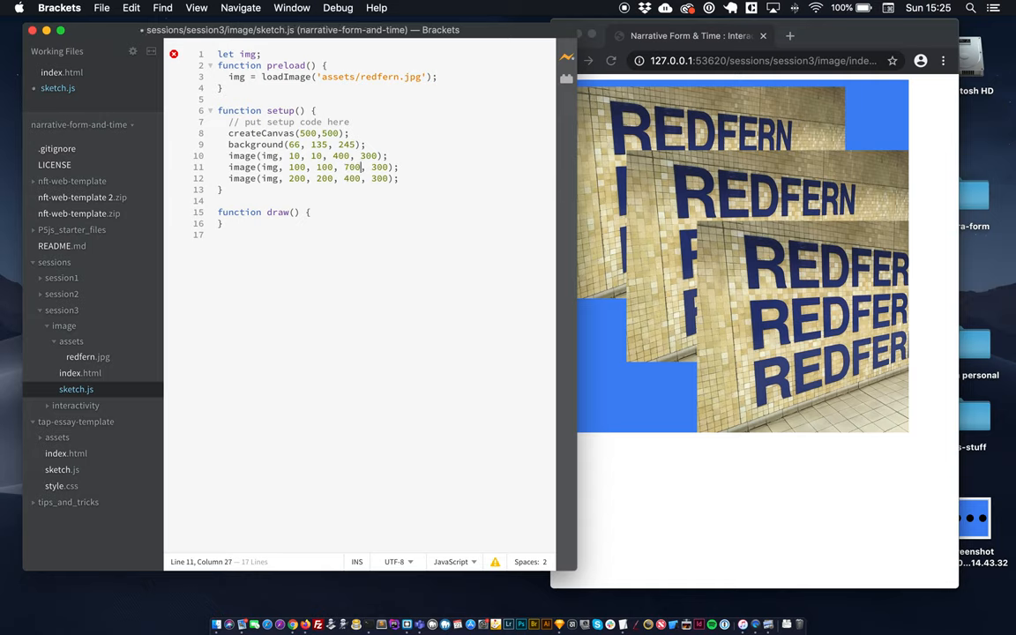
Set the second photo's height to 100 and the third photo's size to 50 by 20.
{"action": "double_click", "coordinate": [379, 167]}
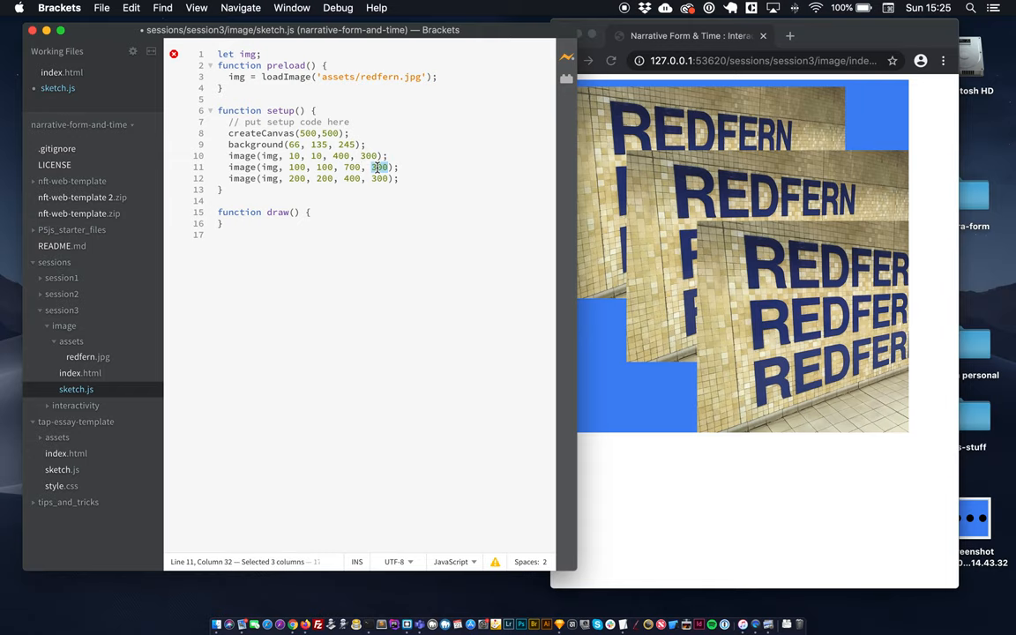
{"action": "type", "text": "100"}
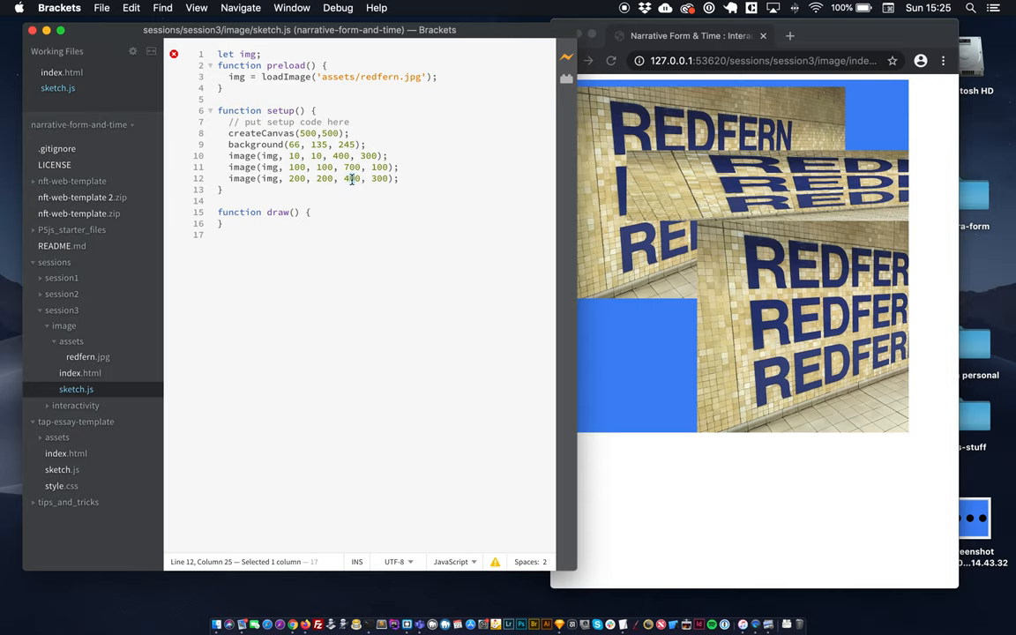
{"action": "double_click", "coordinate": [352, 179]}
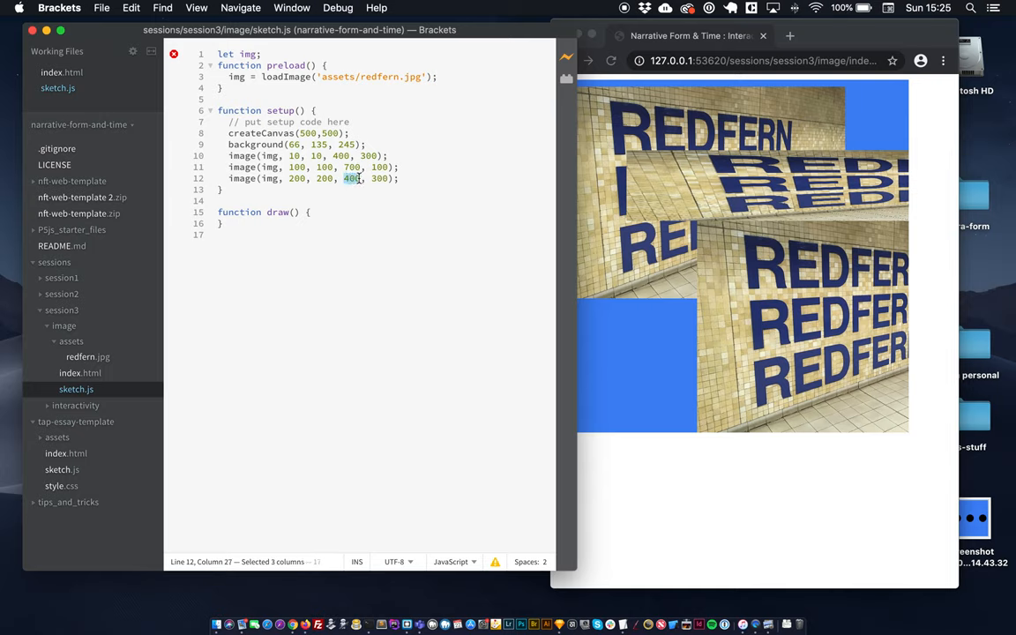
{"action": "type", "text": "50"}
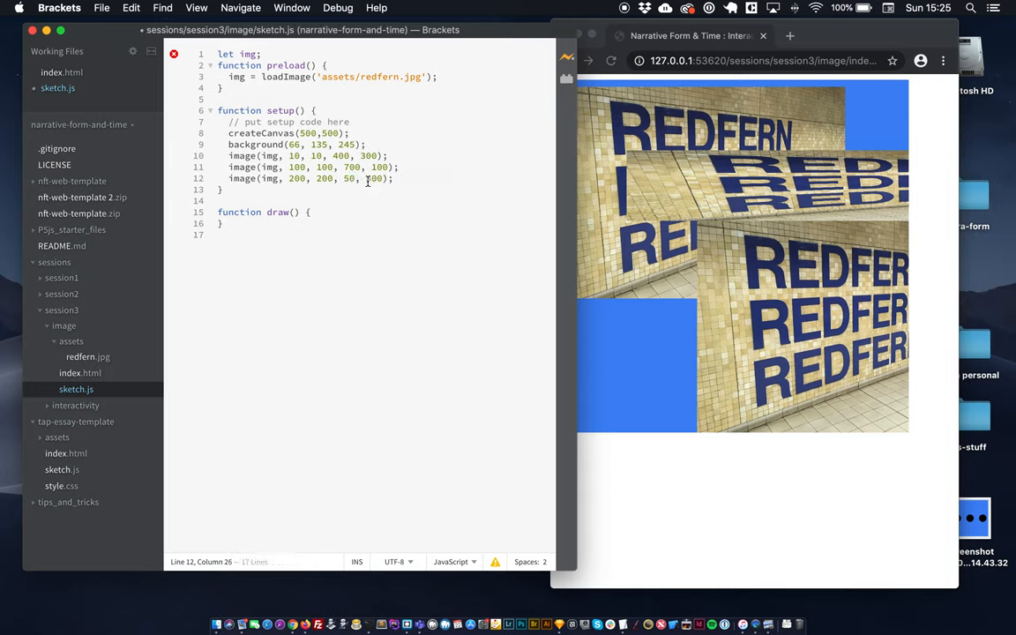
{"action": "double_click", "coordinate": [373, 178]}
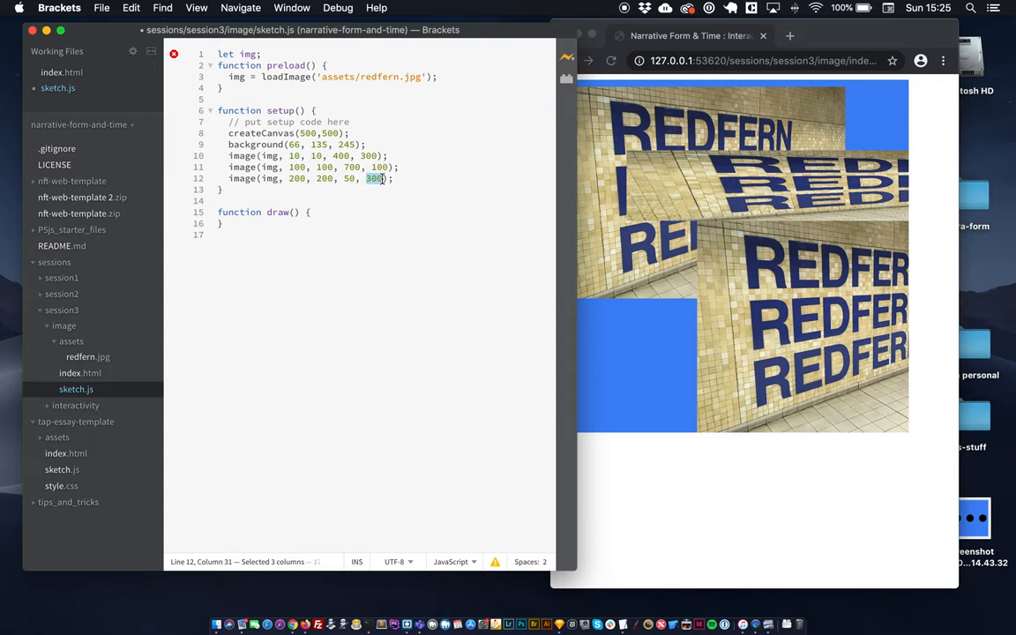
{"action": "type", "text": "20"}
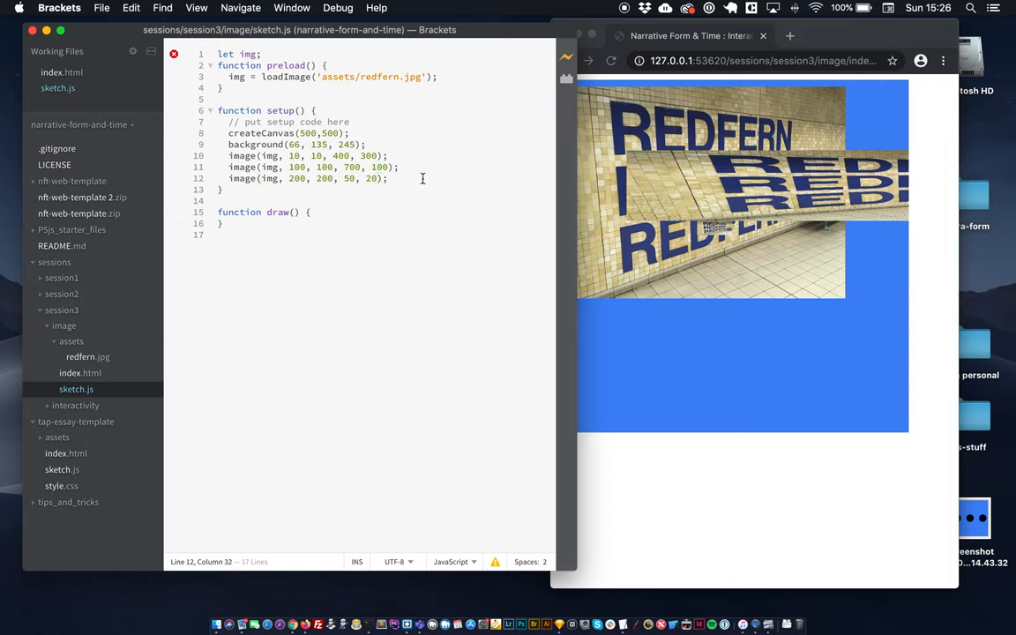
{"action": "mouse_move", "coordinate": [491, 176]}
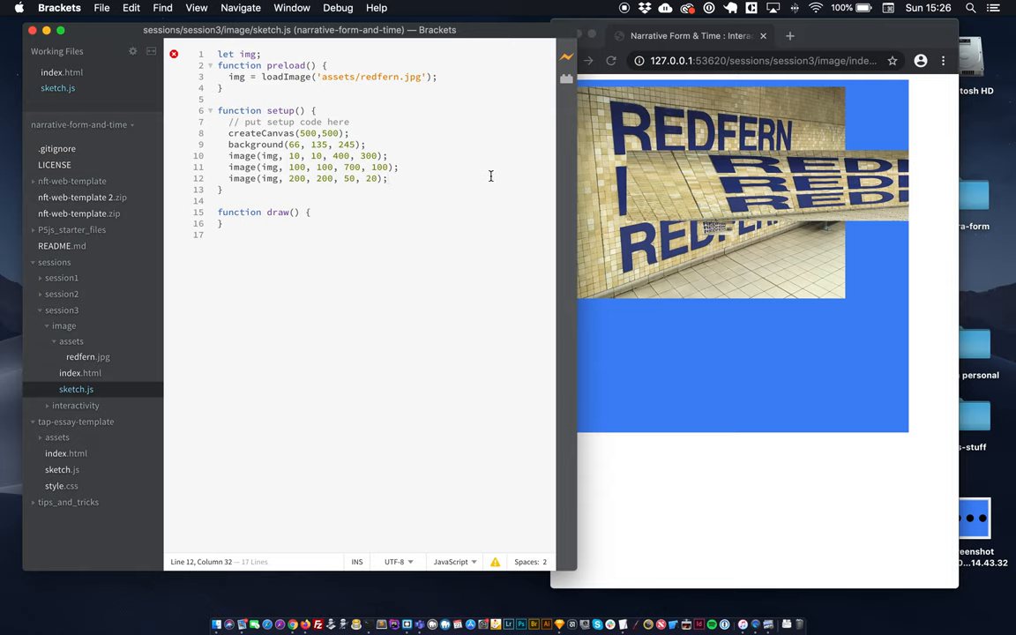
{"action": "mouse_move", "coordinate": [783, 248]}
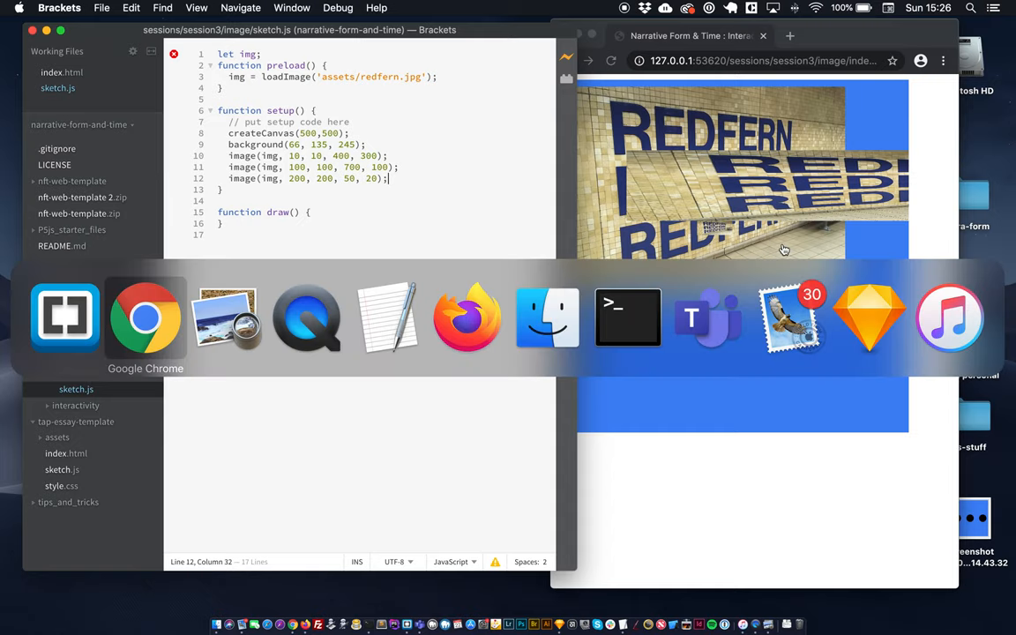
{"action": "mouse_move", "coordinate": [466, 318]}
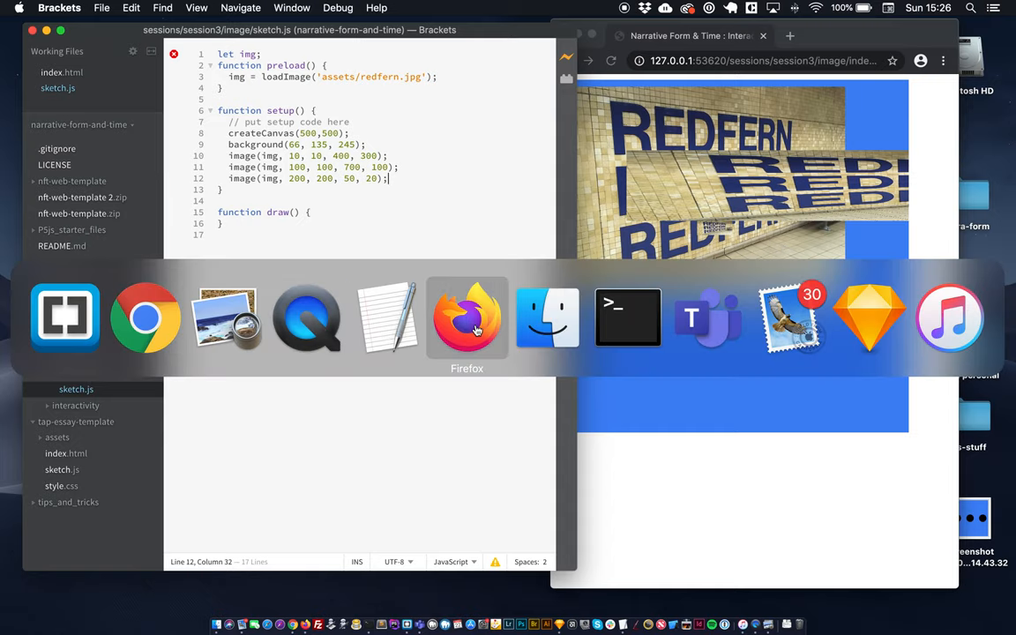
Scroll through Firefox's p5.js image() reference examples and source/destination diagram.
{"action": "left_click", "coordinate": [467, 317]}
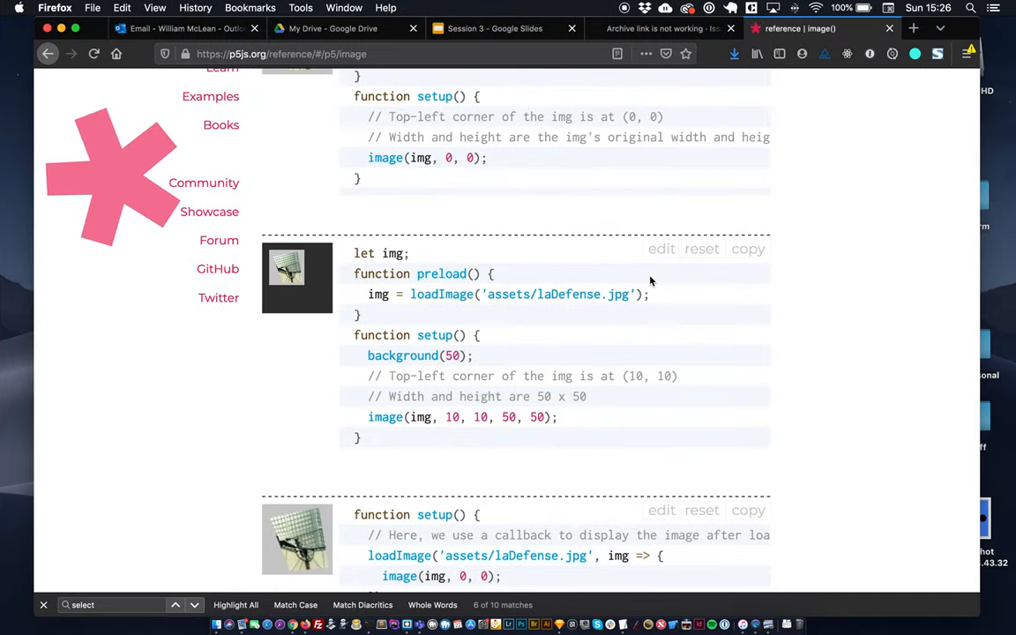
{"action": "scroll", "scroll_direction": "down", "scroll_amount": 3}
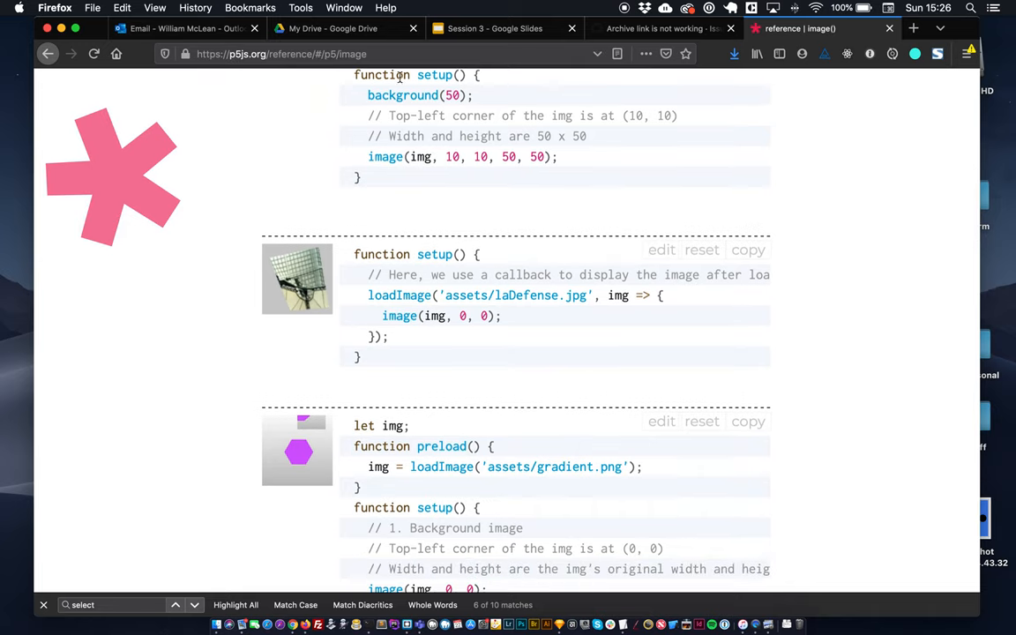
{"action": "scroll", "scroll_direction": "down", "scroll_amount": 3}
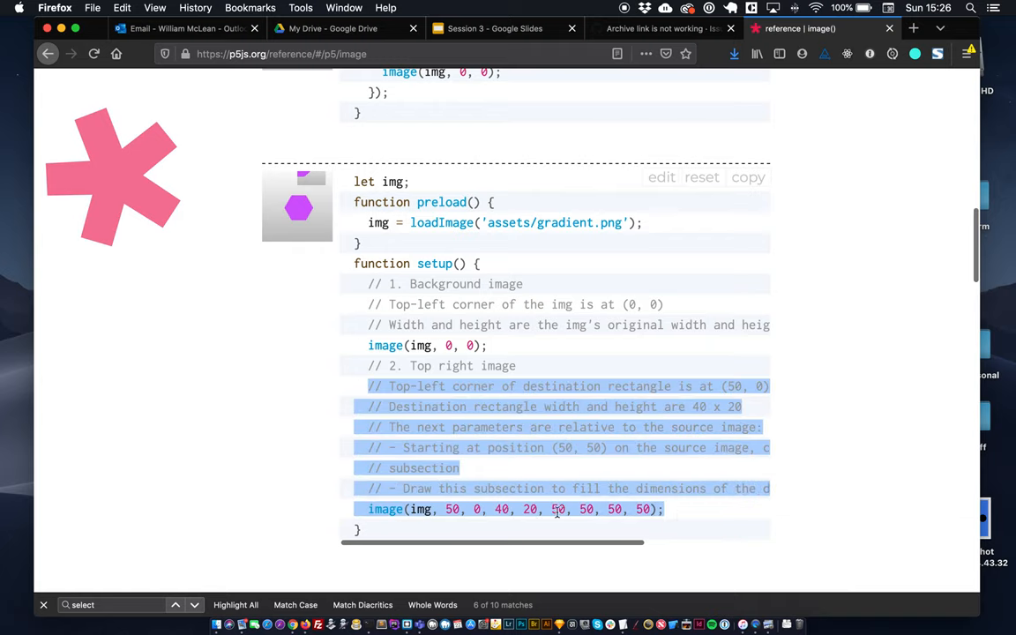
{"action": "scroll", "scroll_direction": "down", "scroll_amount": 3}
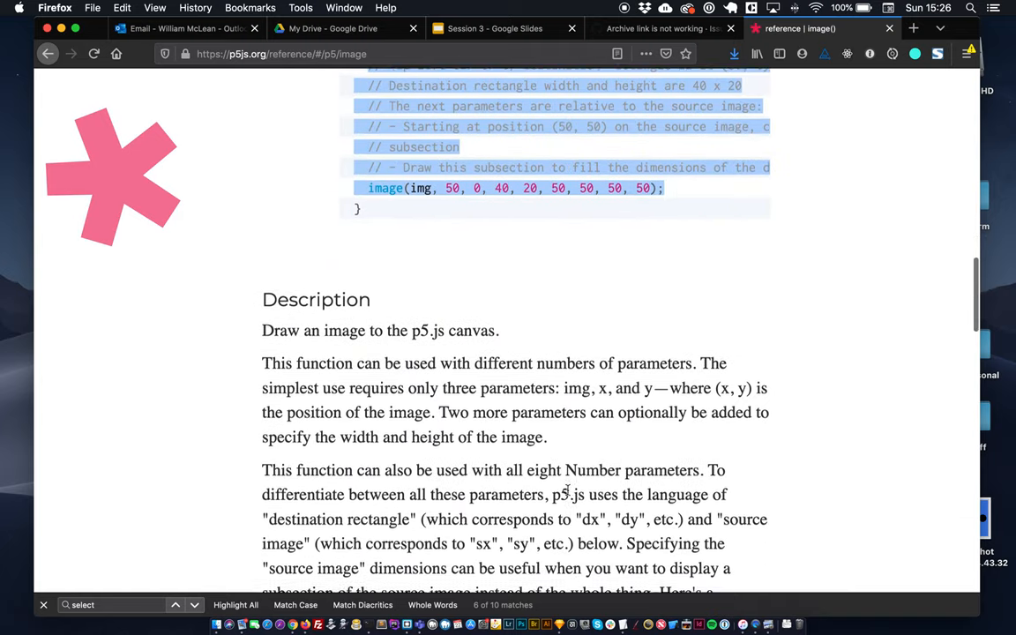
{"action": "scroll", "scroll_direction": "down", "scroll_amount": 3}
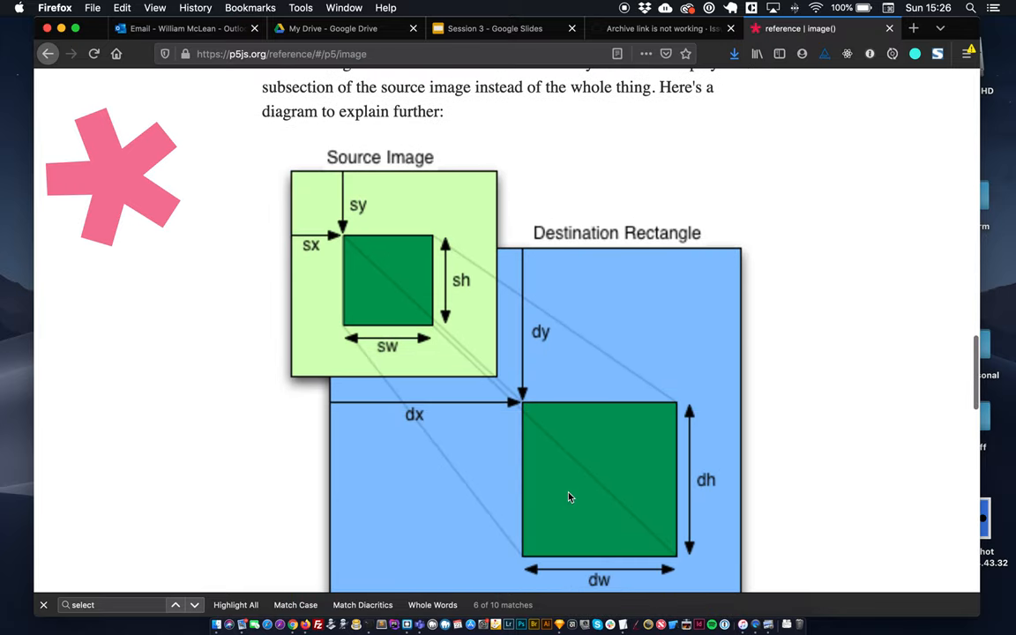
{"action": "scroll", "scroll_direction": "down", "scroll_amount": 3}
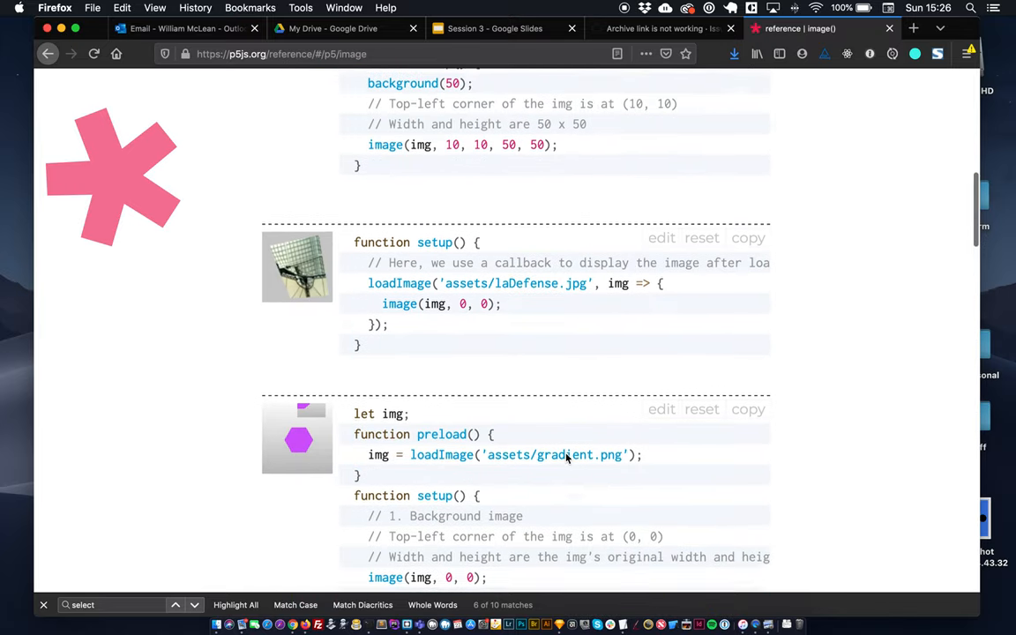